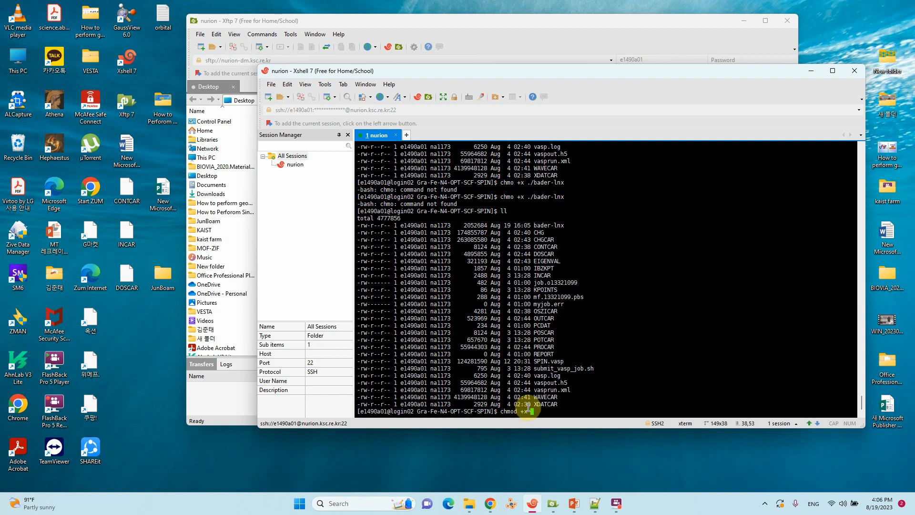
Step: Run the bader-lnx program on CHGCAR to generate ACF.dat
type("./bader-")
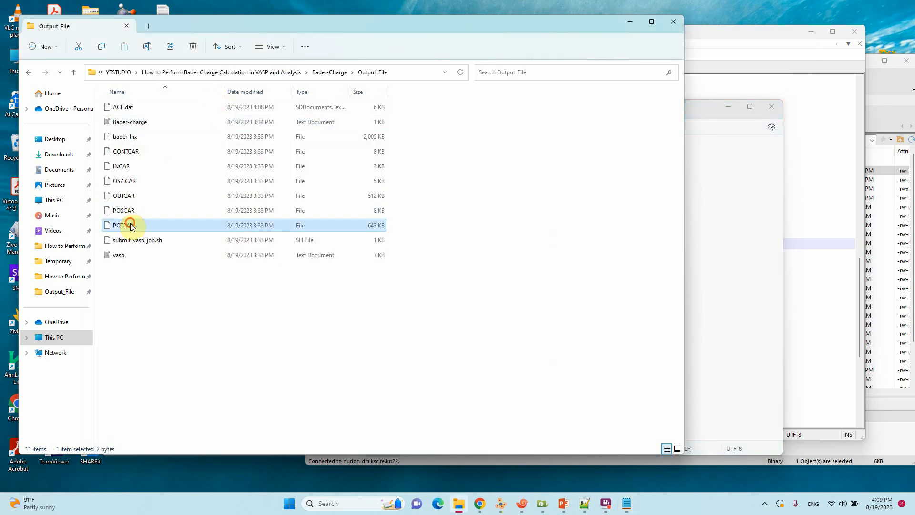
Step: Open POTCAR in Notepad++ to look up the ZVAL valence counts
double_click(123, 224)
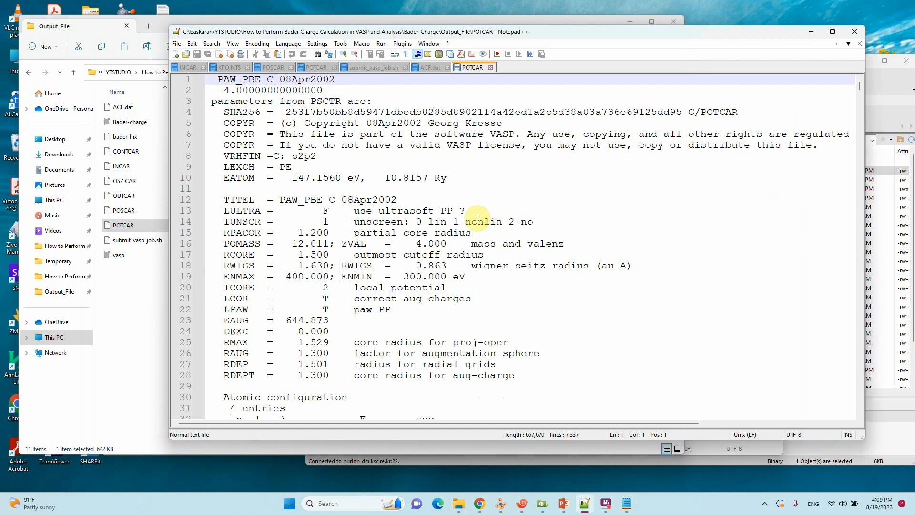
right_click(435, 320)
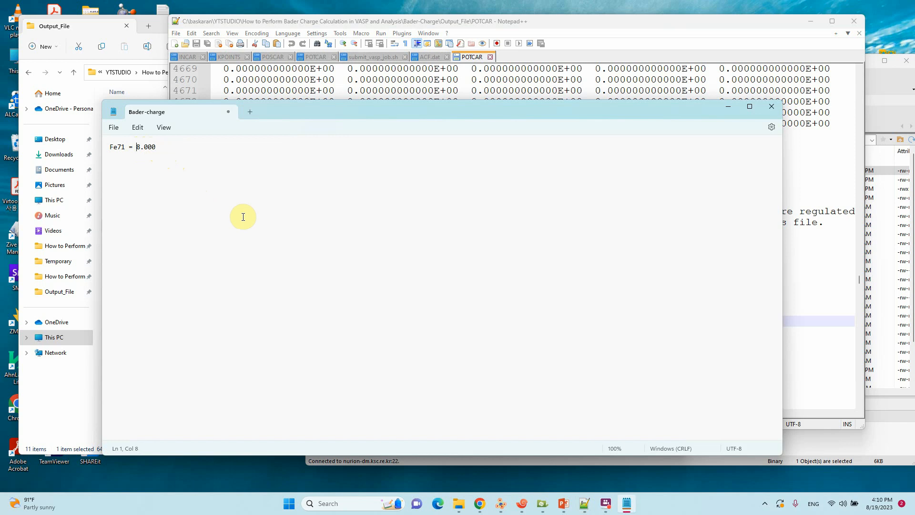
Step: Append -6.6419 to Fe71's 8.000 entry in the Bader-charge note
type("-6.6419")
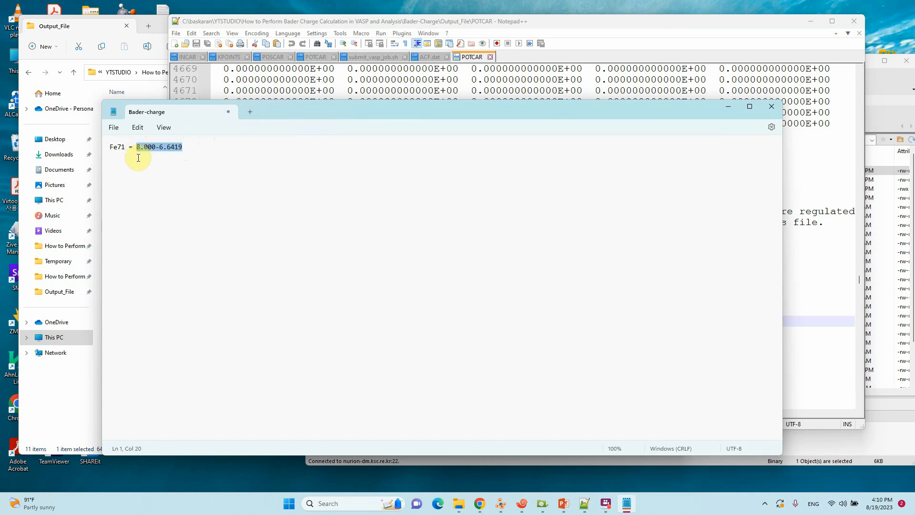